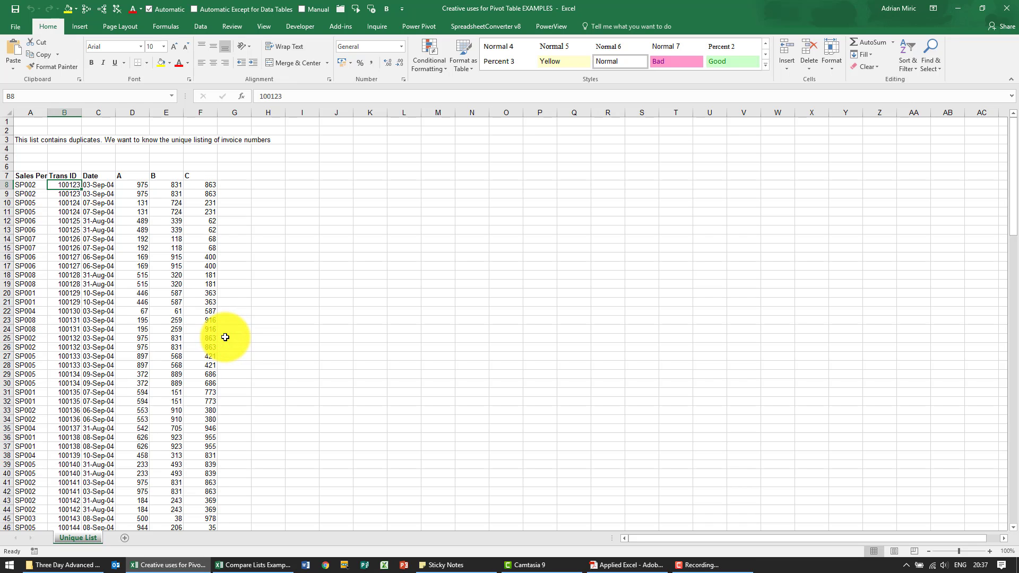
mouse_move(67, 177)
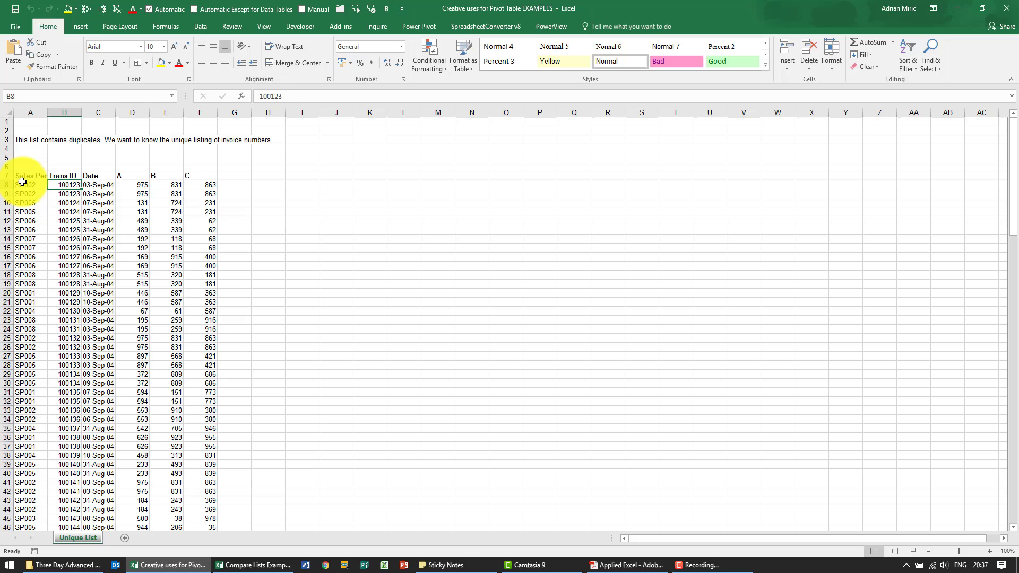
Select a cell in the transaction list and start a PivotTable from A7:F154
click(30, 175)
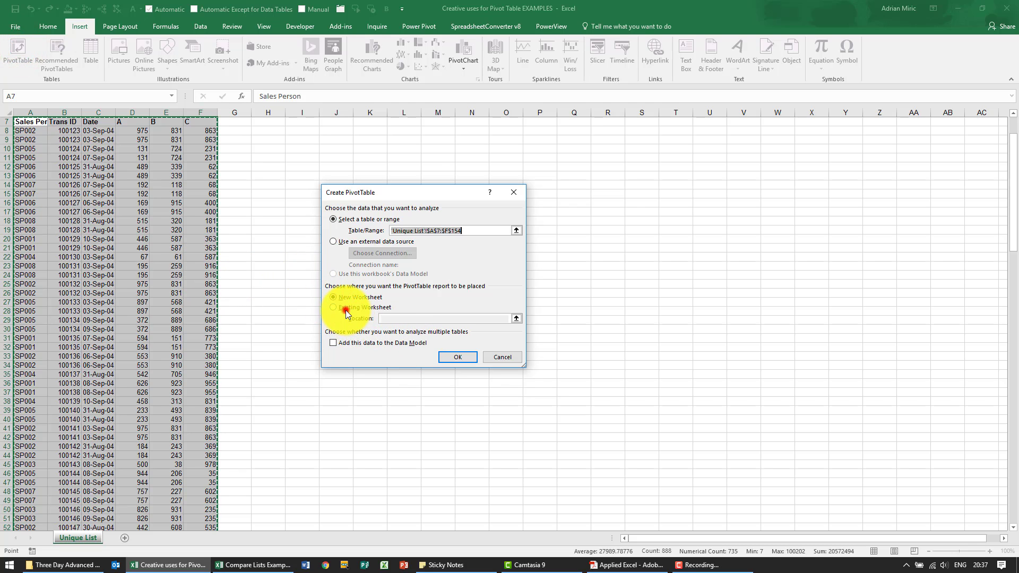
Place the pivot table on the existing Unique List sheet at cell I9
click(333, 307)
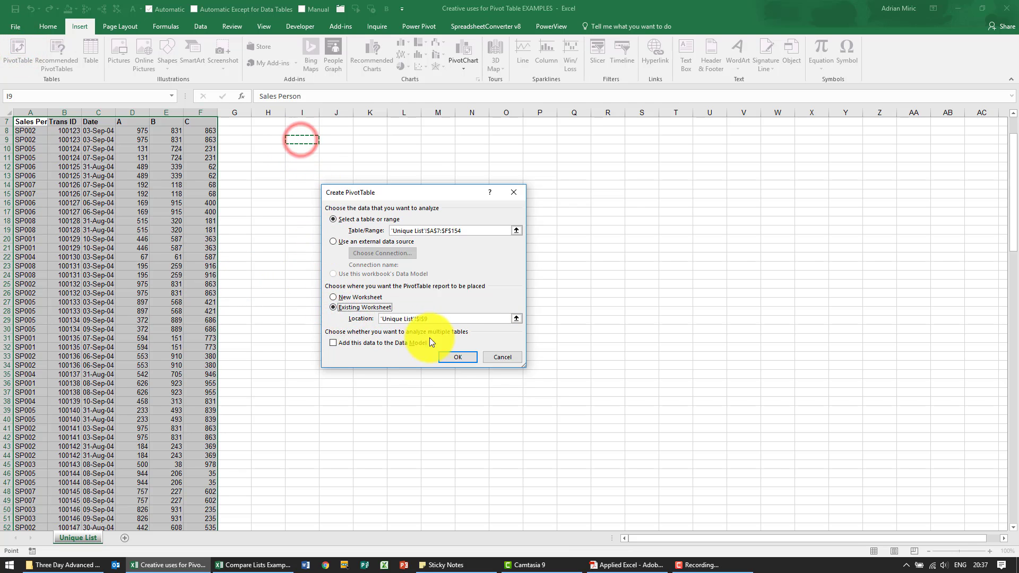
click(457, 357)
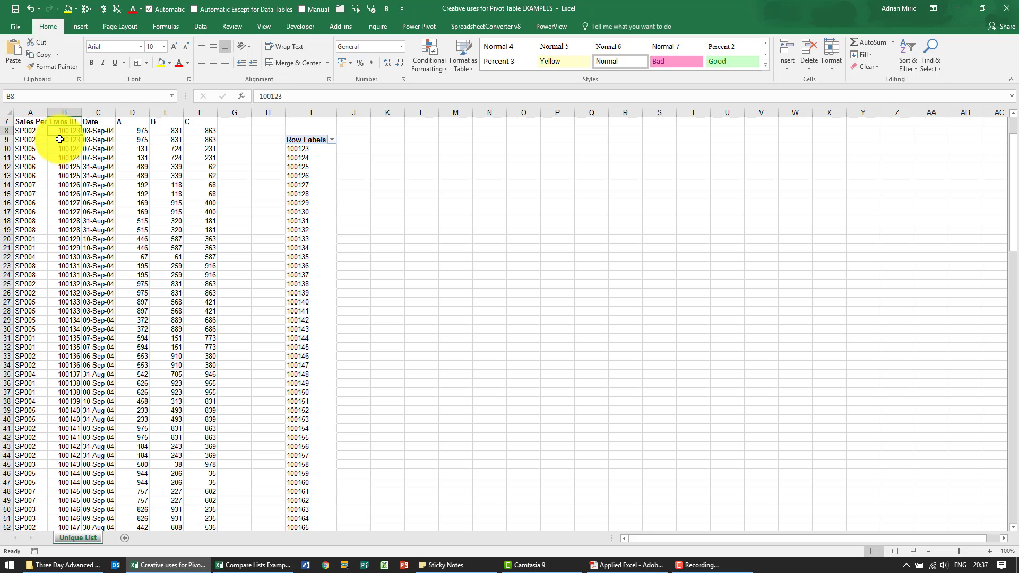
Select the pivot table so Trans ID can be added as its row field
click(311, 149)
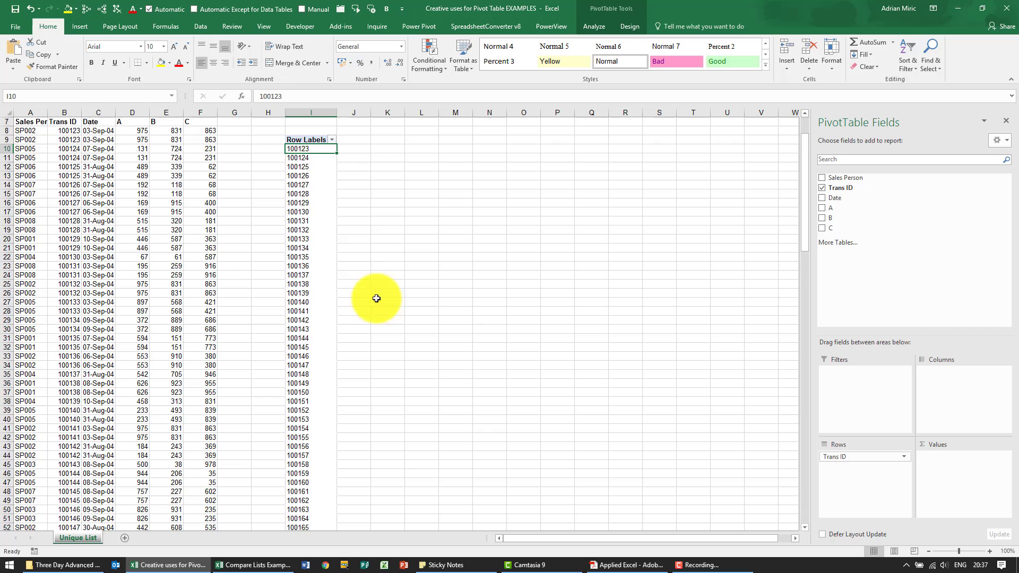
mouse_move(308, 182)
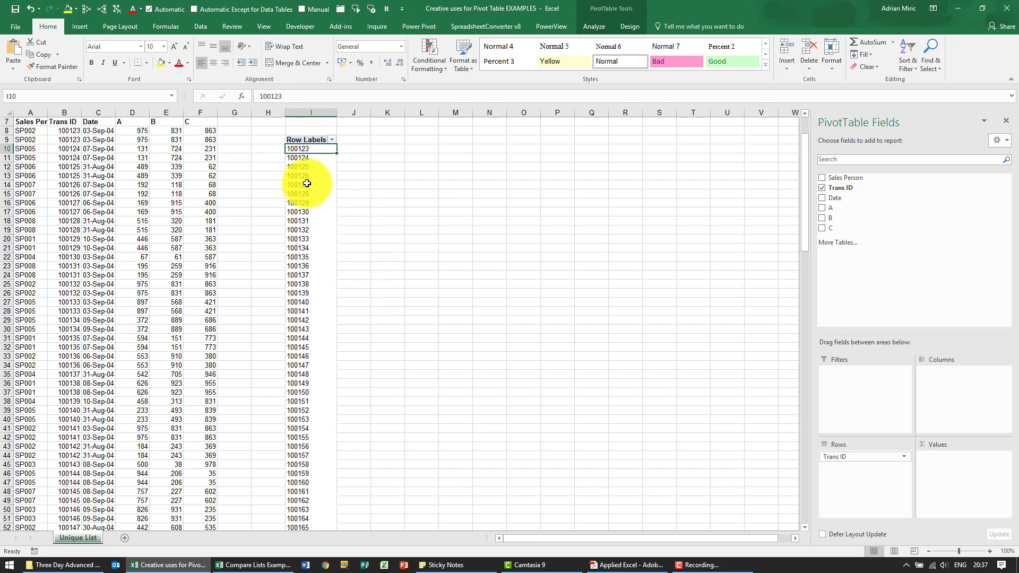
mouse_move(304, 268)
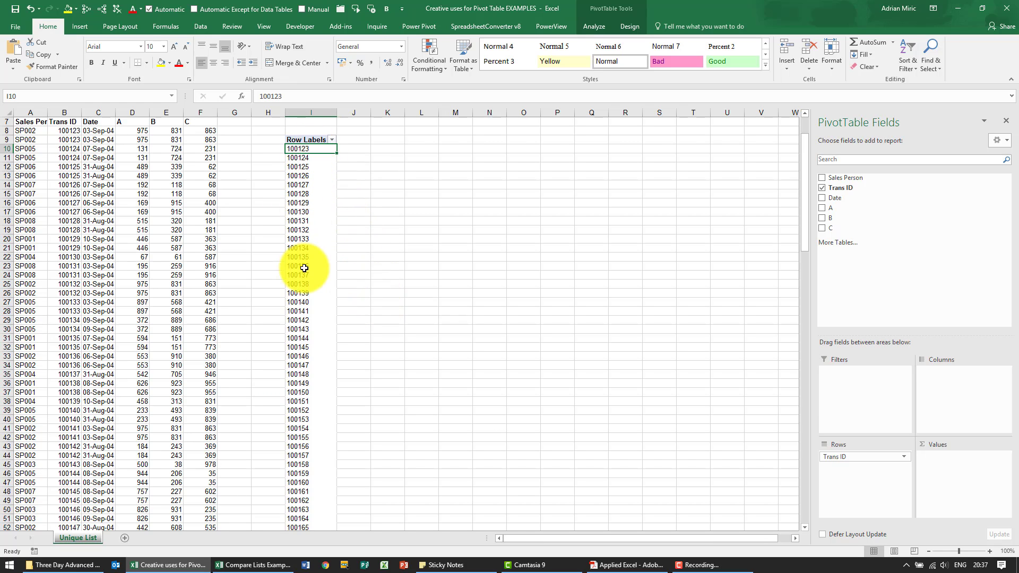
mouse_move(333, 252)
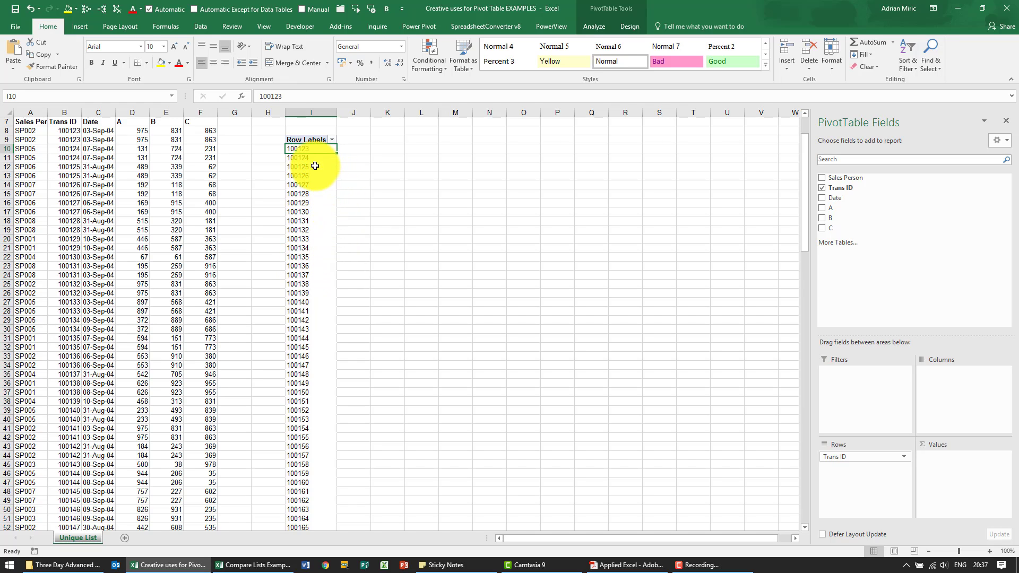
mouse_move(649, 198)
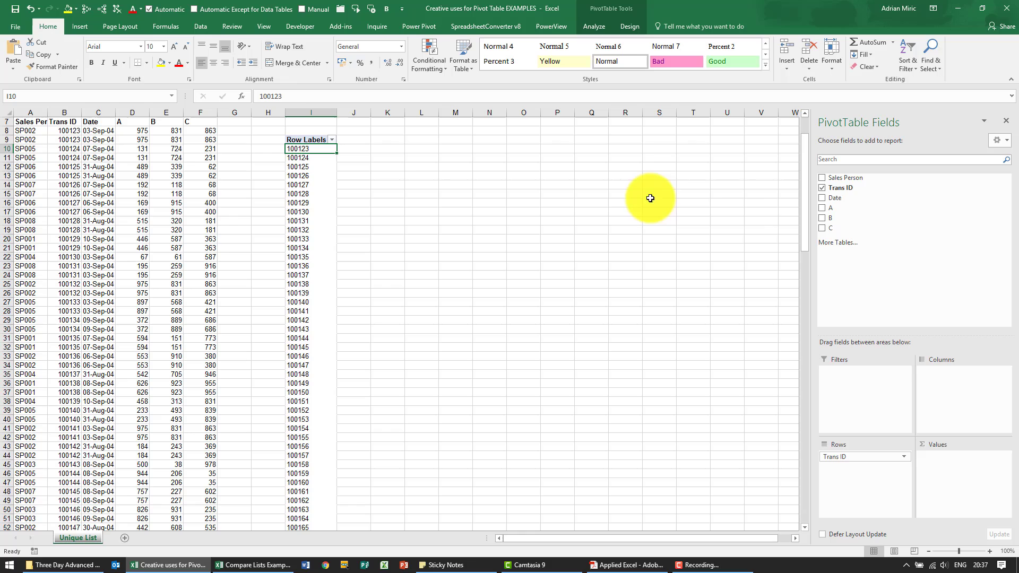
mouse_move(838, 228)
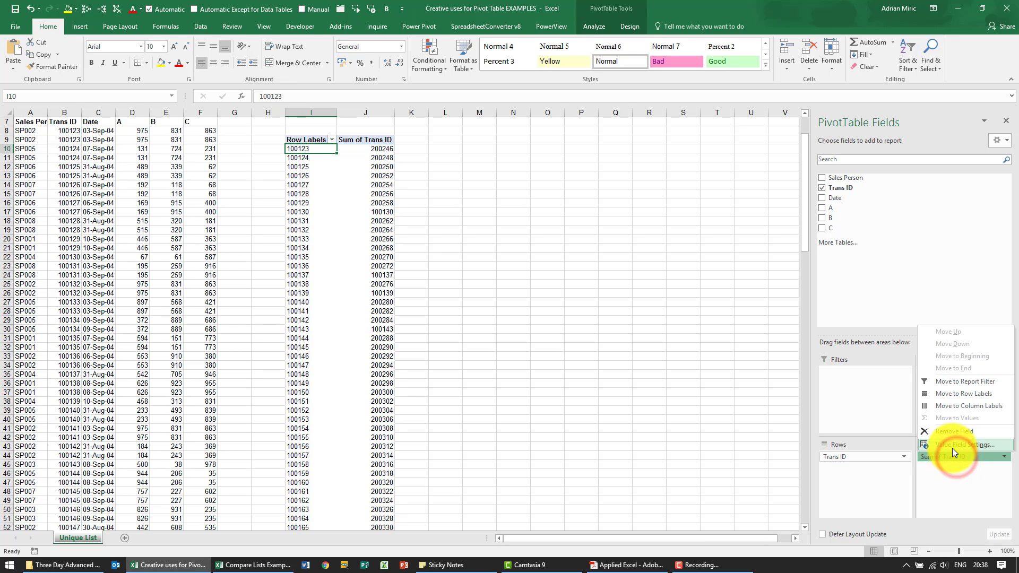
Summarize the Trans ID value field as Count of Trans ID instead of Sum
click(956, 445)
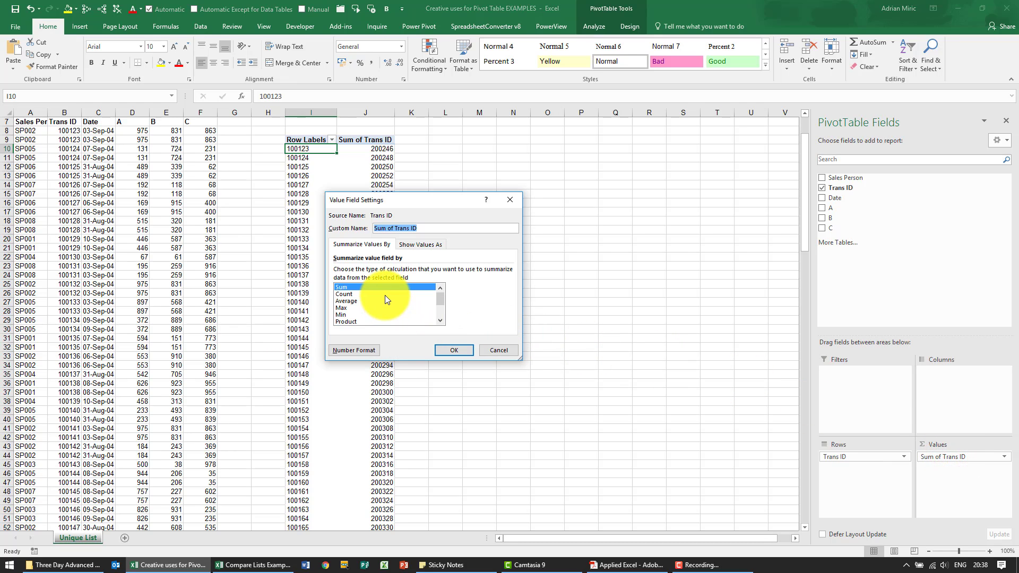
click(453, 349)
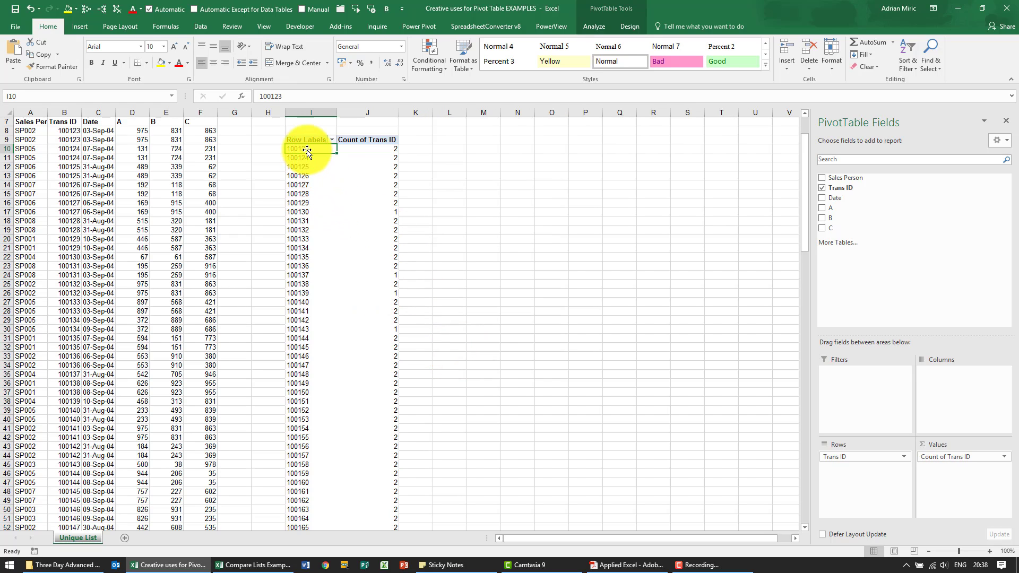
mouse_move(394, 258)
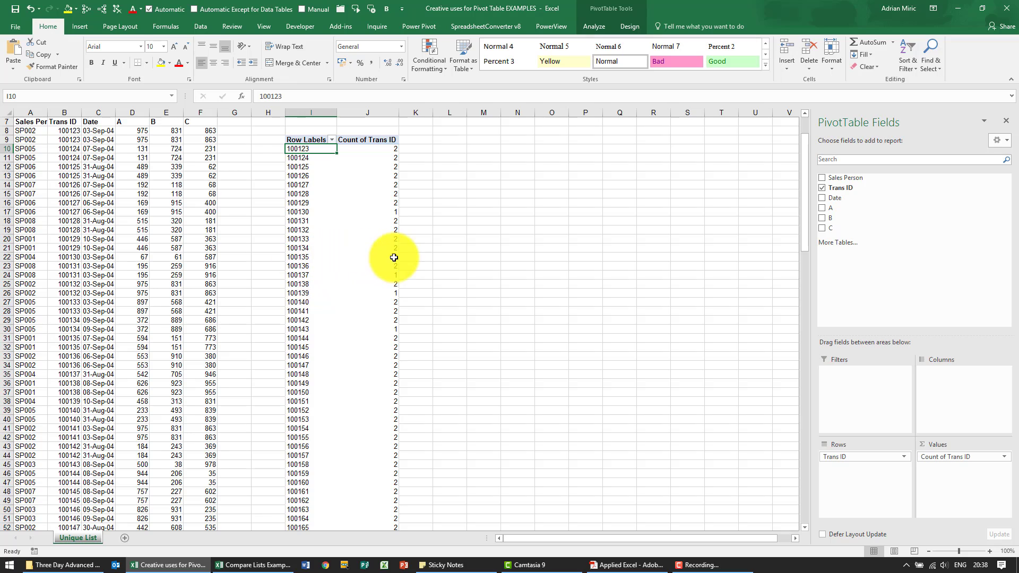
mouse_move(371, 283)
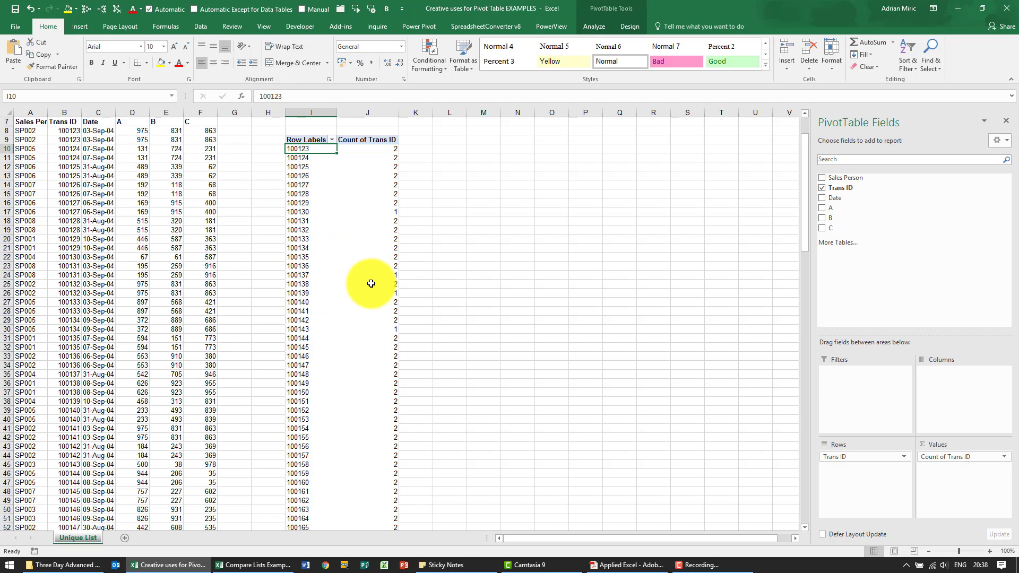